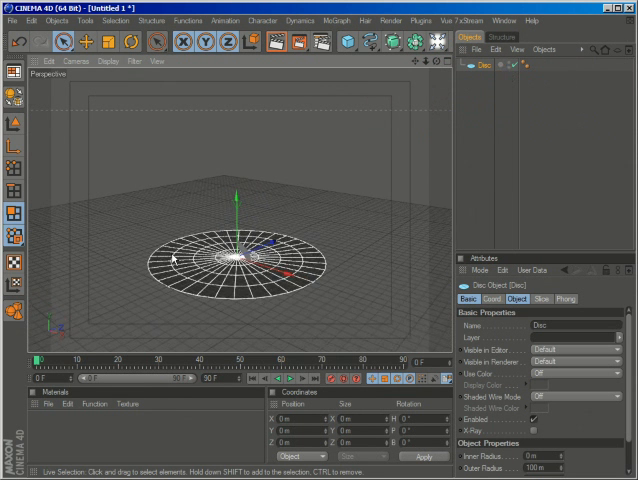
# Turn on dome-falloff soft selection with a wider radius and pull the disc centre outward.
pyautogui.click(328, 20)
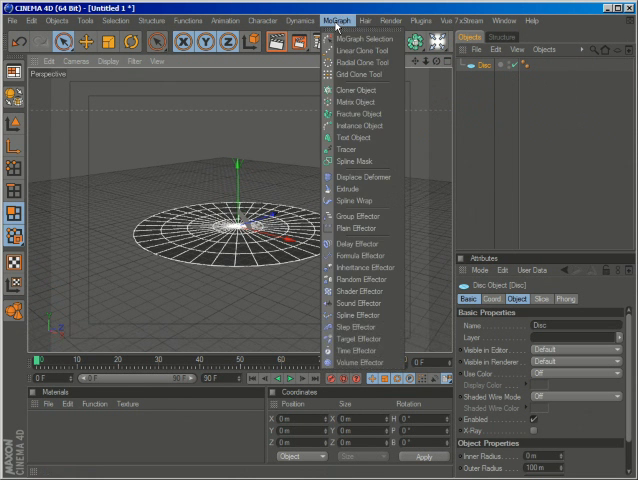
pyautogui.click(64, 42)
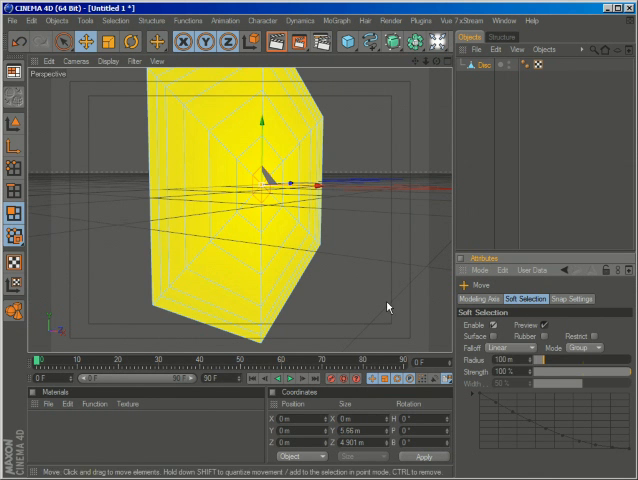
pyautogui.click(510, 348)
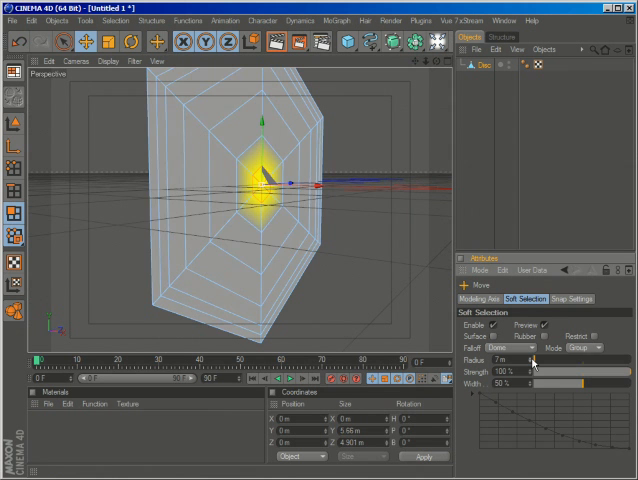
pyautogui.moveTo(533, 357); pyautogui.dragTo(545, 357)
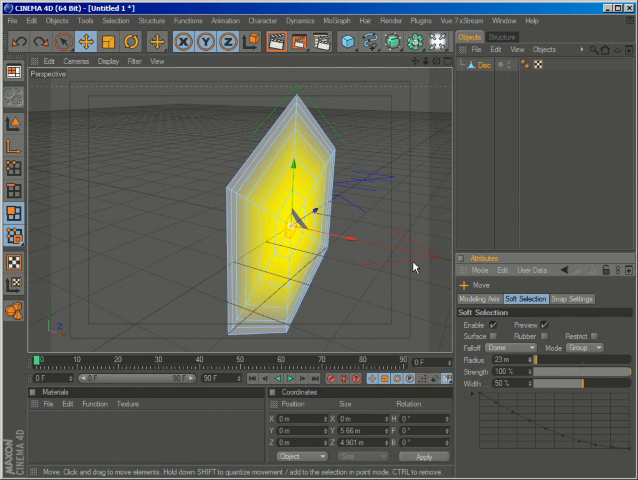
pyautogui.moveTo(300, 215); pyautogui.dragTo(270, 205)
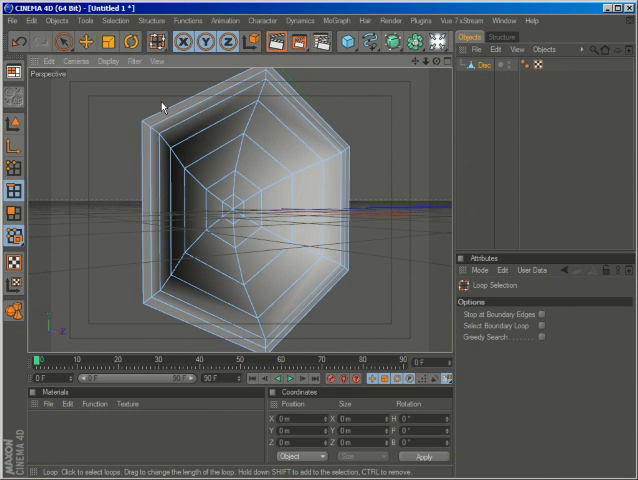
# Loop-select a ring of edges around the hexagon disc.
pyautogui.click(185, 111)
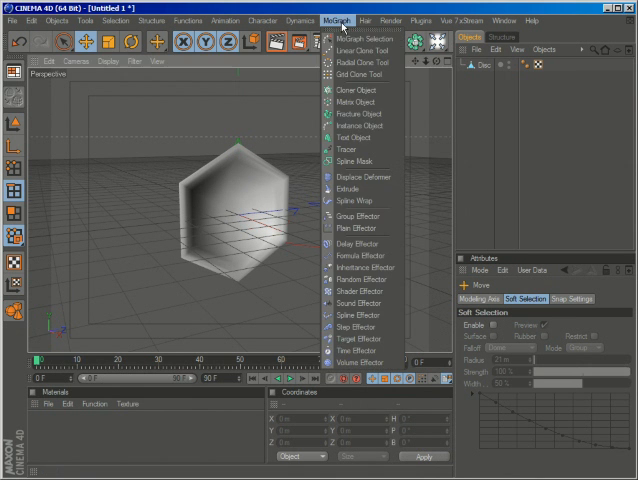
# Clone the disc radially with a Cloner and rotate the original disc.
pyautogui.click(352, 90)
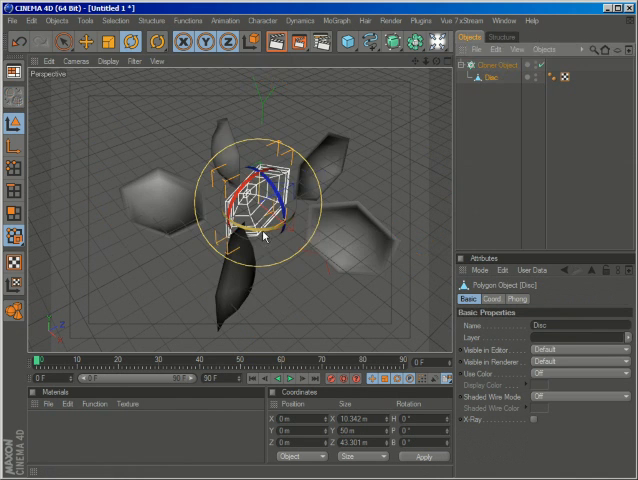
pyautogui.moveTo(270, 235); pyautogui.dragTo(245, 210)
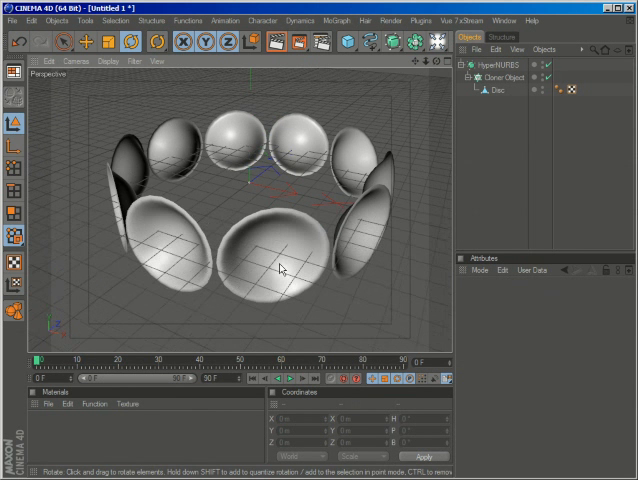
pyautogui.click(491, 90)
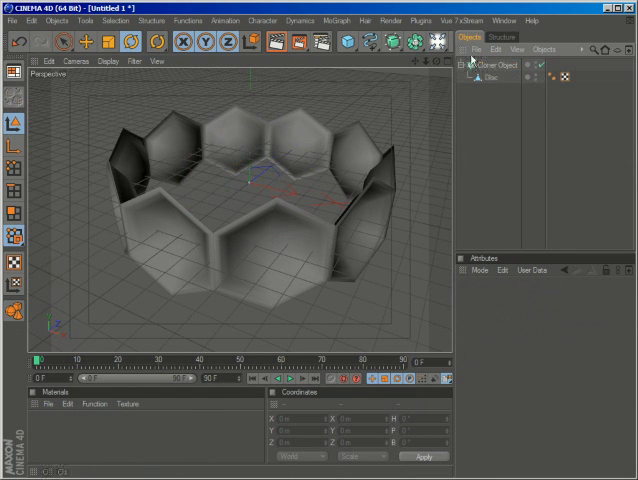
# Nest the radial Cloner under a Connect object with a 0.5 m weld tolerance.
pyautogui.moveTo(250, 200); pyautogui.dragTo(180, 280)
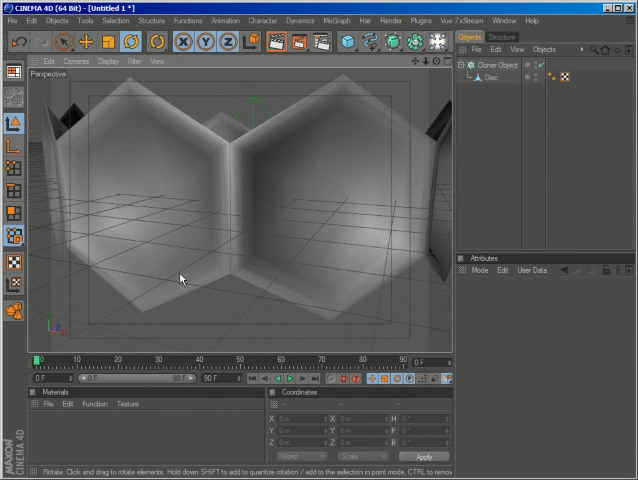
pyautogui.click(440, 41)
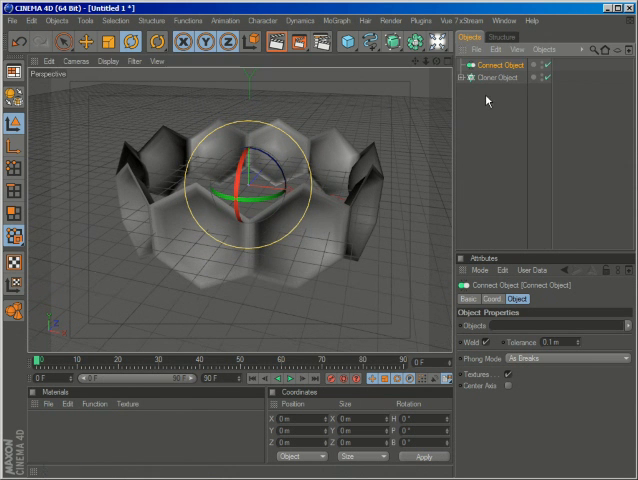
pyautogui.click(497, 78)
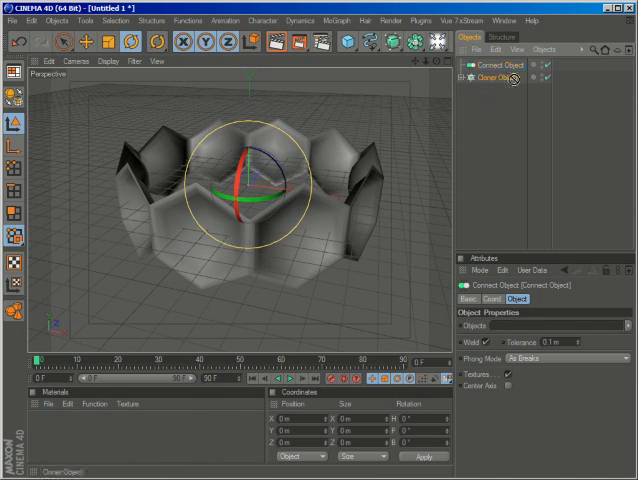
pyautogui.click(509, 80)
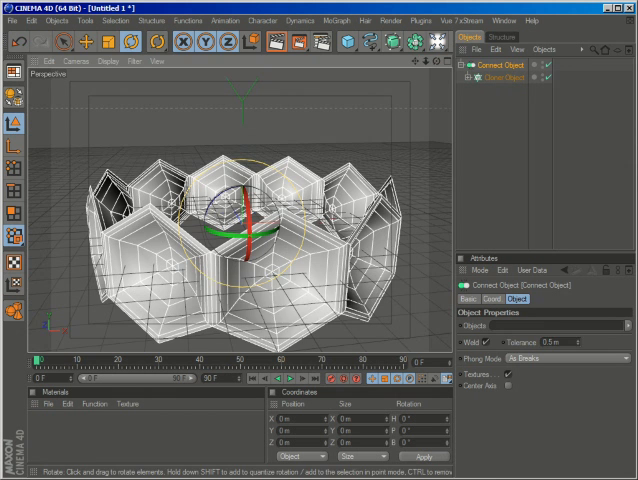
pyautogui.click(497, 91)
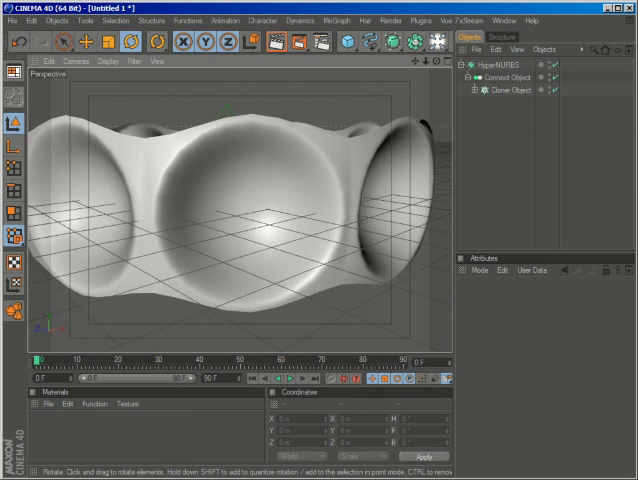
# Put the Connect object inside a HyperNURBS to round the ring.
pyautogui.click(515, 85)
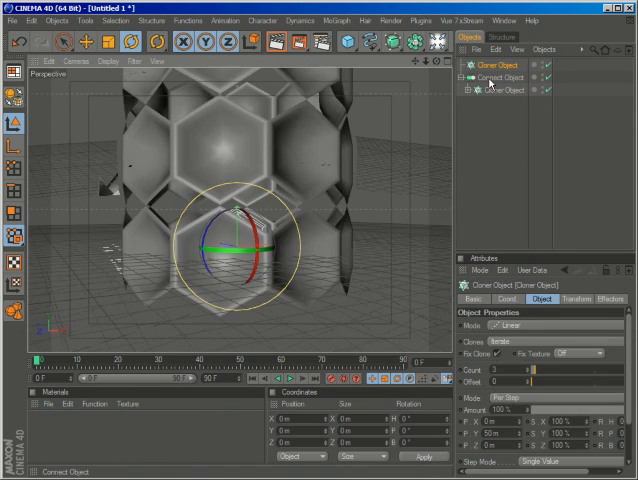
# Stack the connected ring with a Linear Cloner: 9 copies spaced 38 m on Y.
pyautogui.click(500, 78)
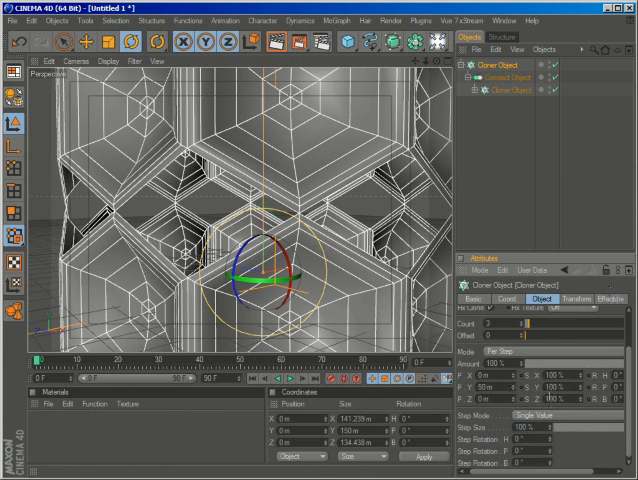
pyautogui.scroll(-3)
pyautogui.write('9')
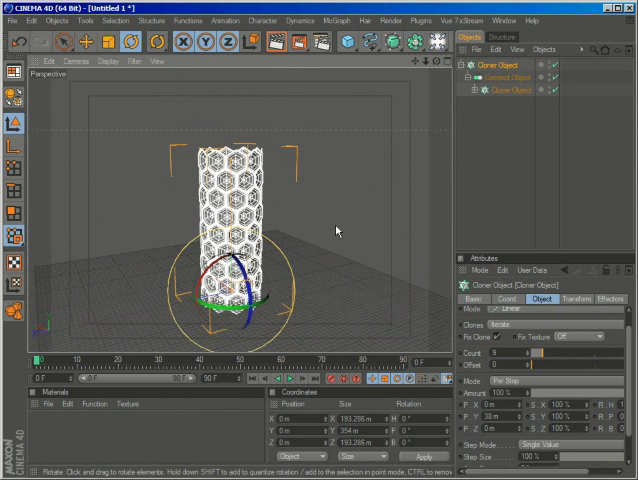
pyautogui.moveTo(524, 354); pyautogui.dragTo(535, 354)
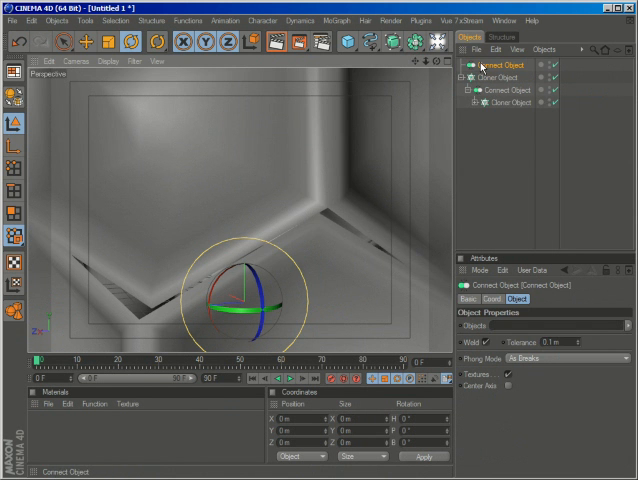
# Place the linear Cloner column inside a new outer Connect object.
pyautogui.click(505, 78)
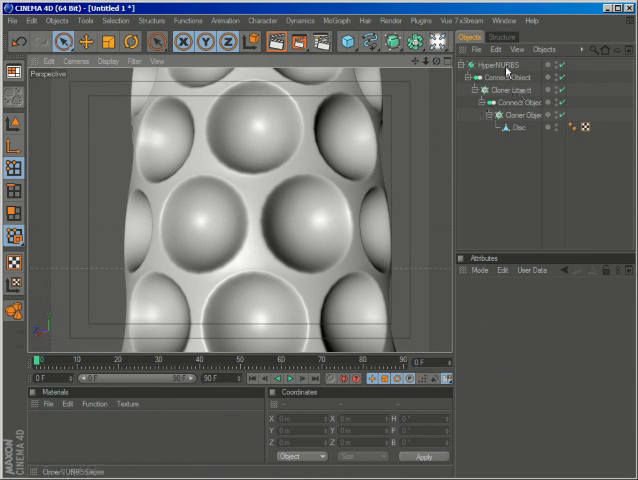
# Select the HyperNURBS to show its Catmull-Clark subdivision levels, 2 editor and 3 render.
pyautogui.click(505, 74)
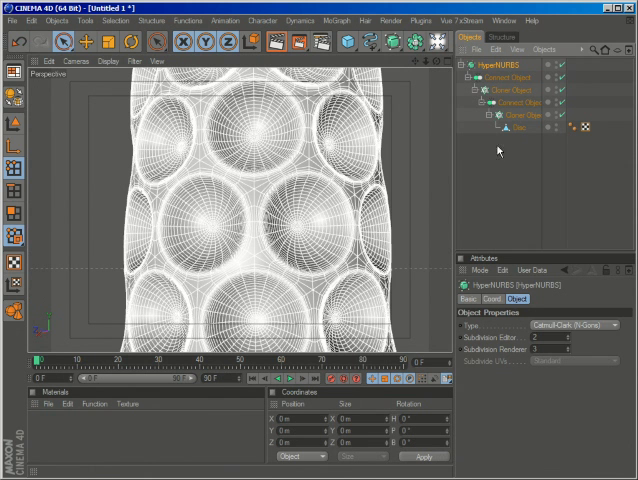